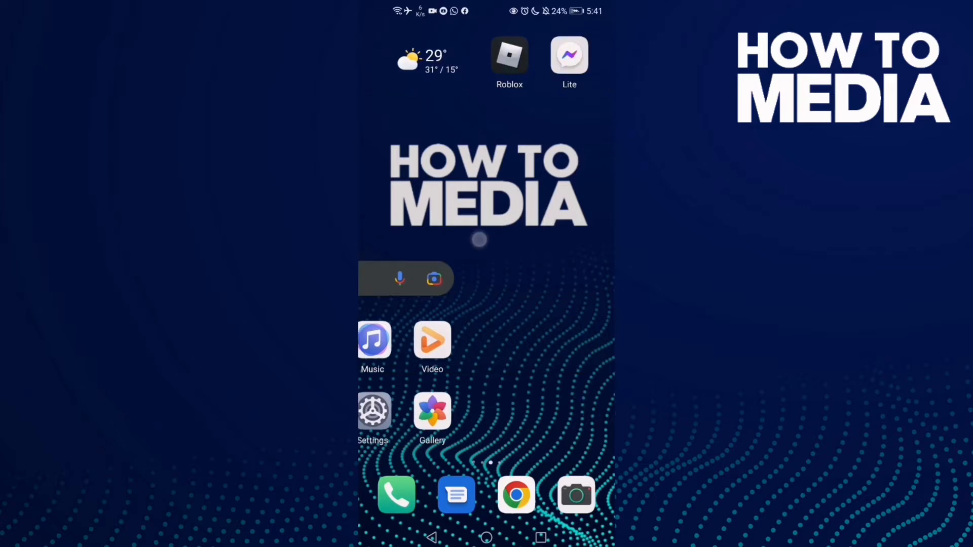
Launch the Roblox app from the Android home screen.
click(508, 56)
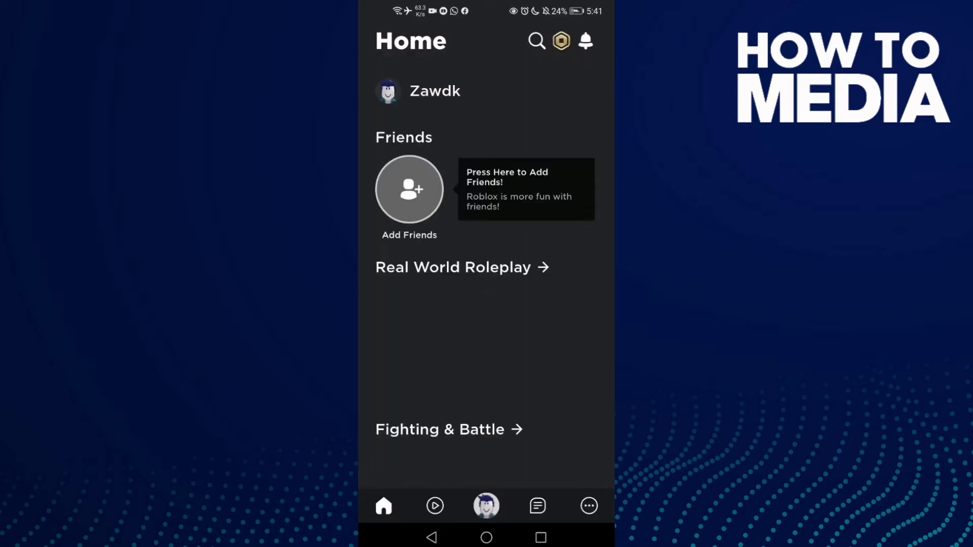
Open the More menu and scroll through its Catalog, Profile, Groups and Settings tiles.
click(588, 505)
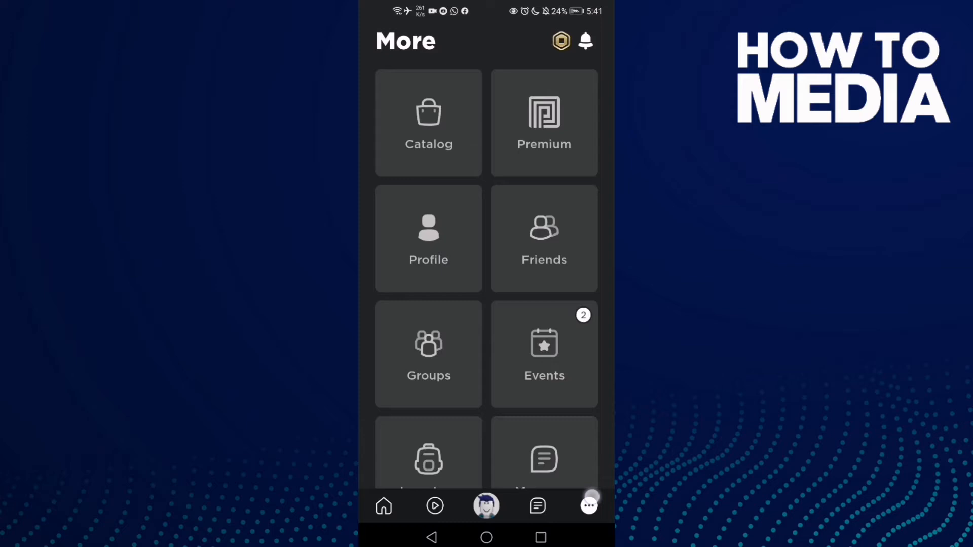
scroll(down, 3)
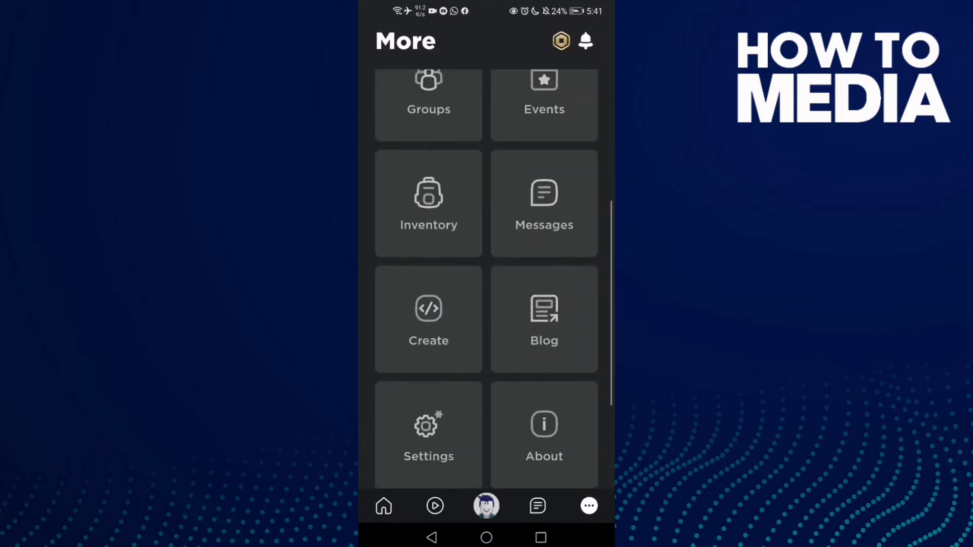
scroll(down, 3)
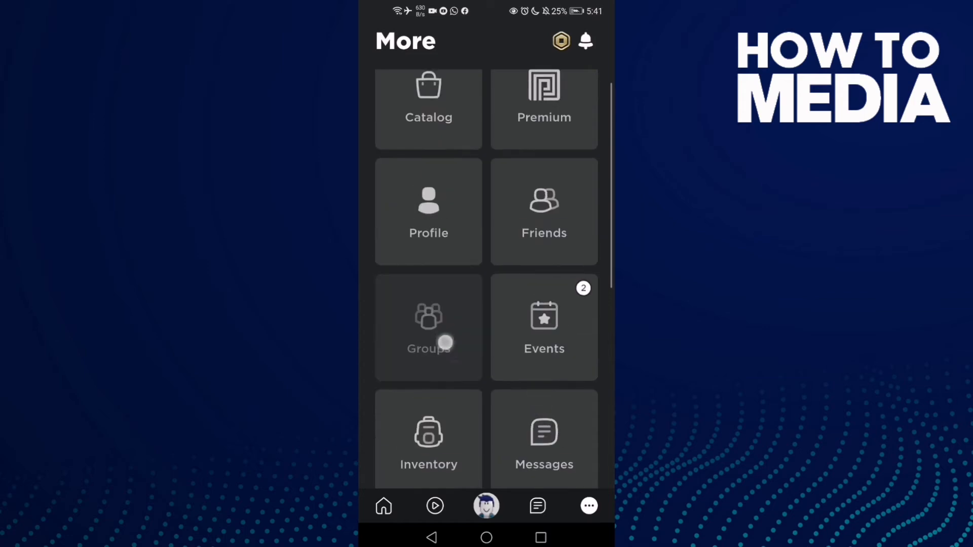
Find Chillz Studios under Groups and press Join Group, triggering verification.
click(428, 327)
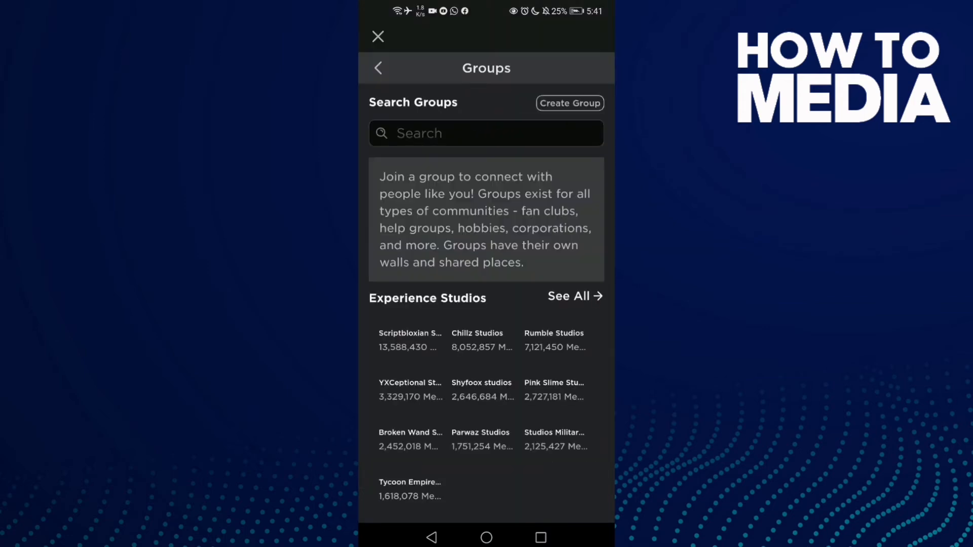
scroll(down, 3)
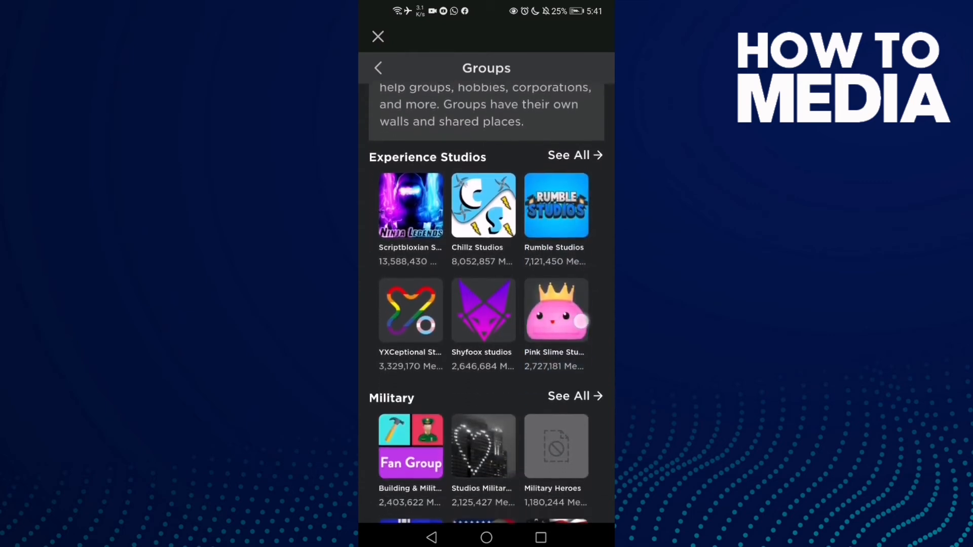
scroll(down, 3)
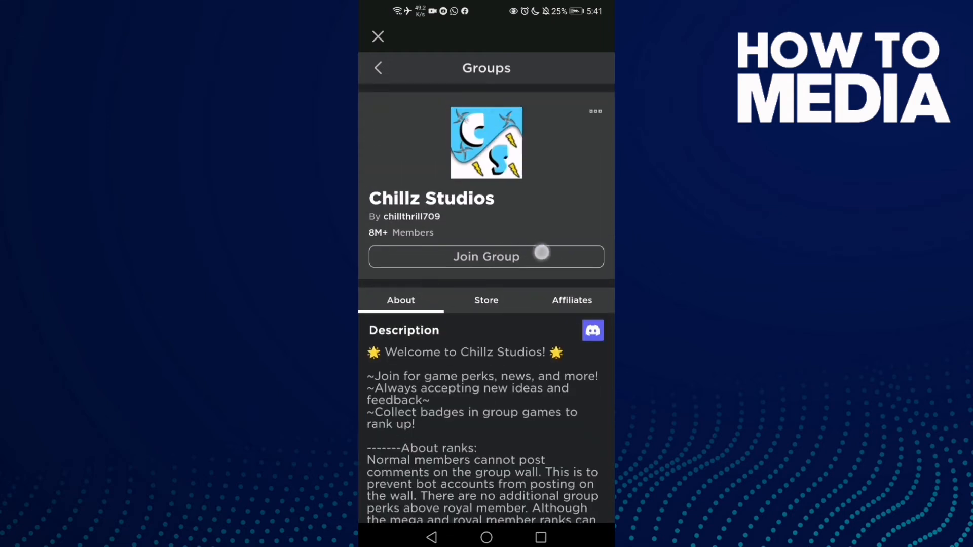
click(485, 257)
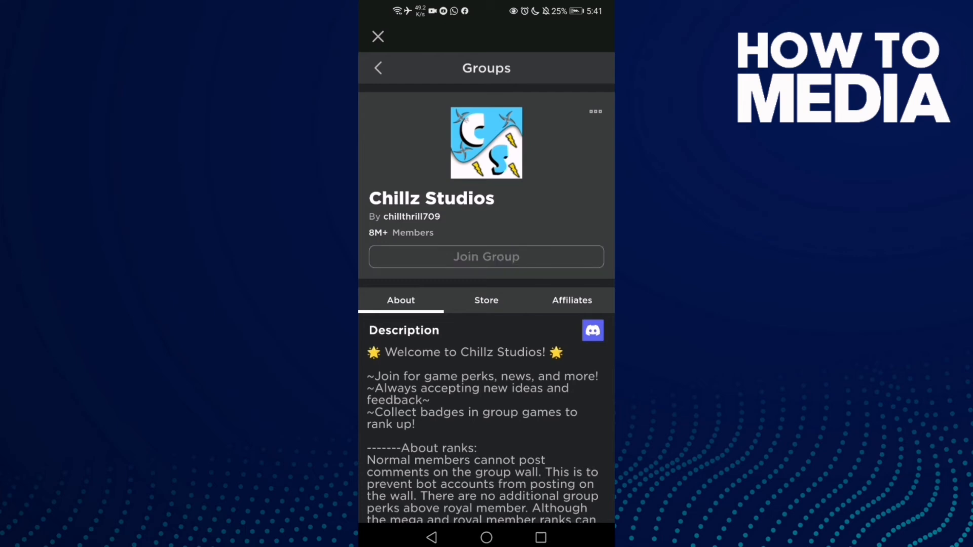
click(486, 257)
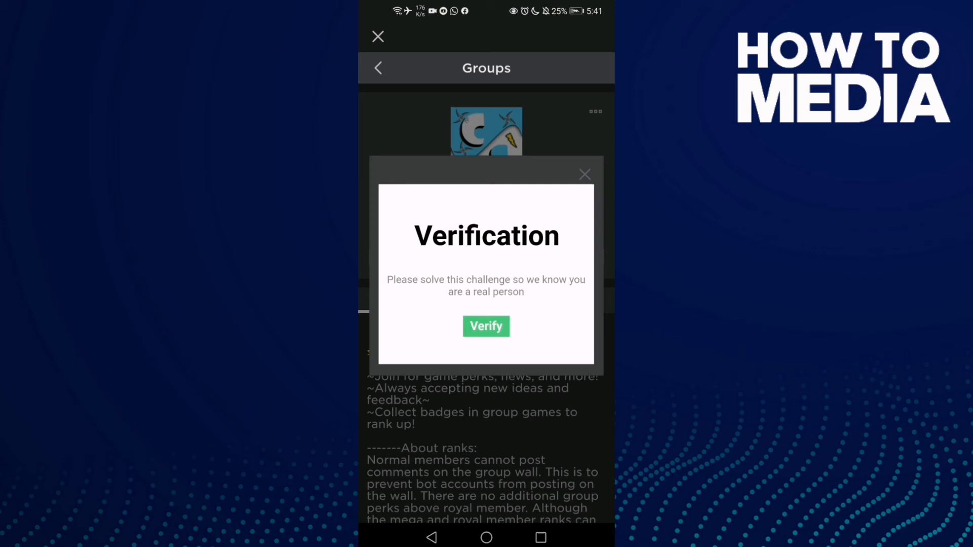
Start verification and pick the mushroom image, reaching '2 done' progress.
click(486, 326)
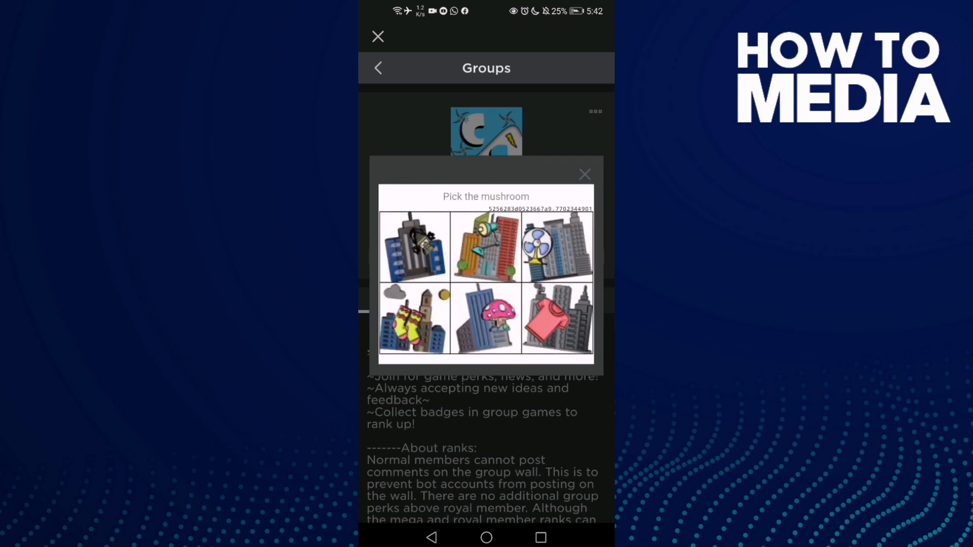
click(486, 317)
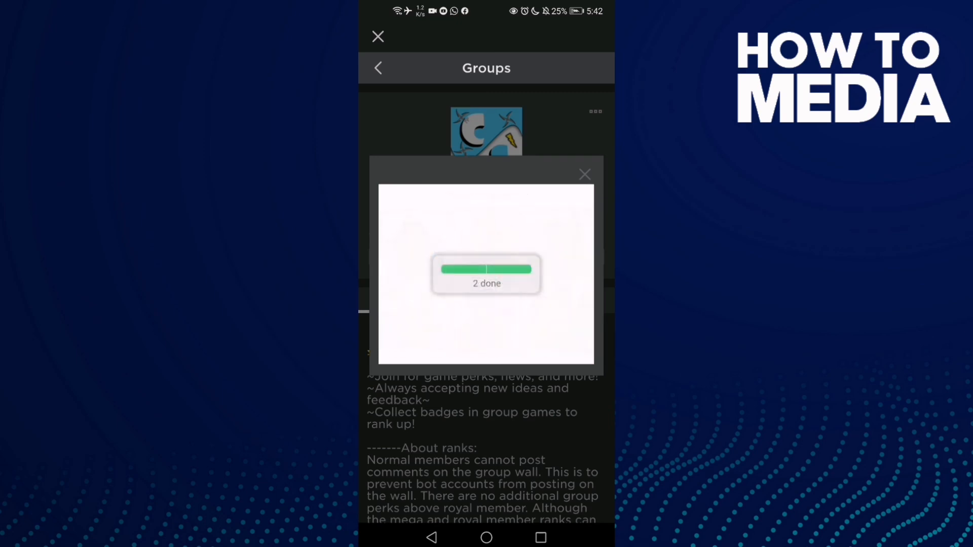